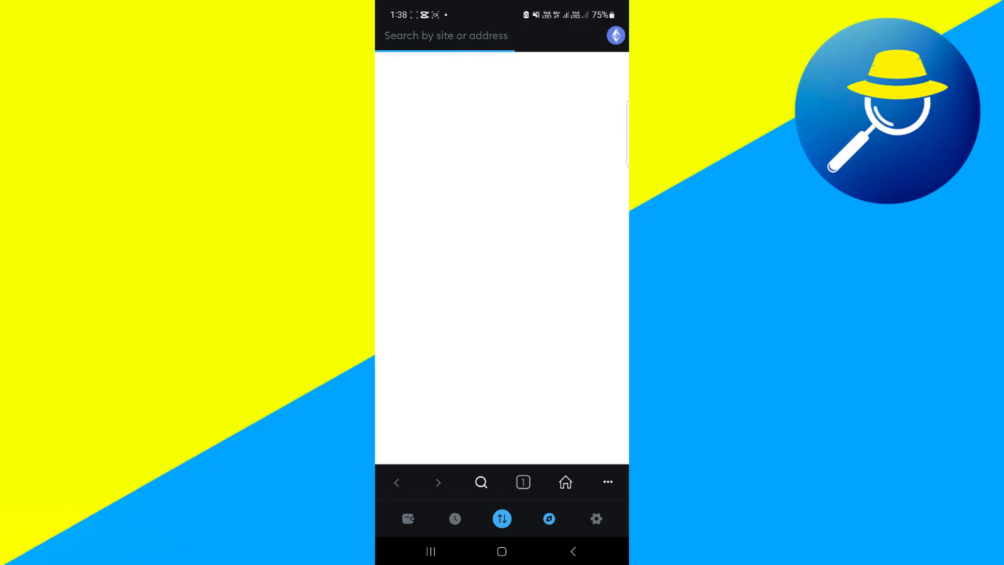
Step: Search 'core dao' in MetaMask's browser to open coredao.org
click(446, 35)
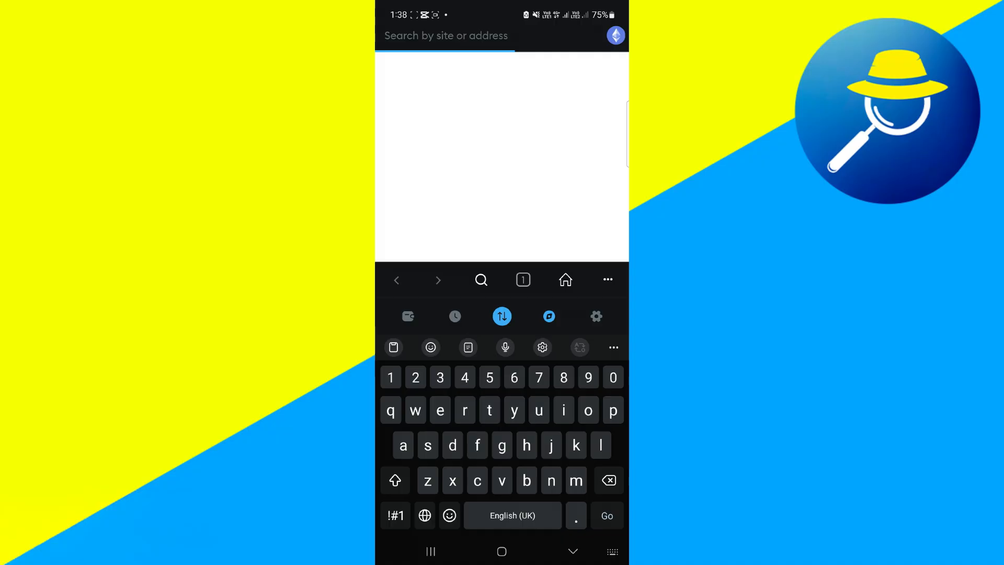
click(445, 35)
text(core)
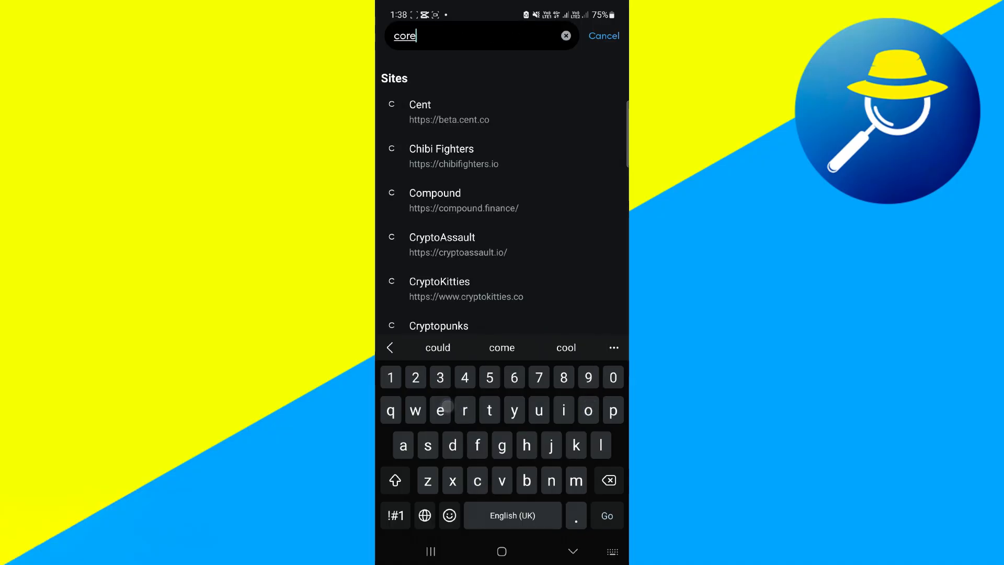
text(dao.org)
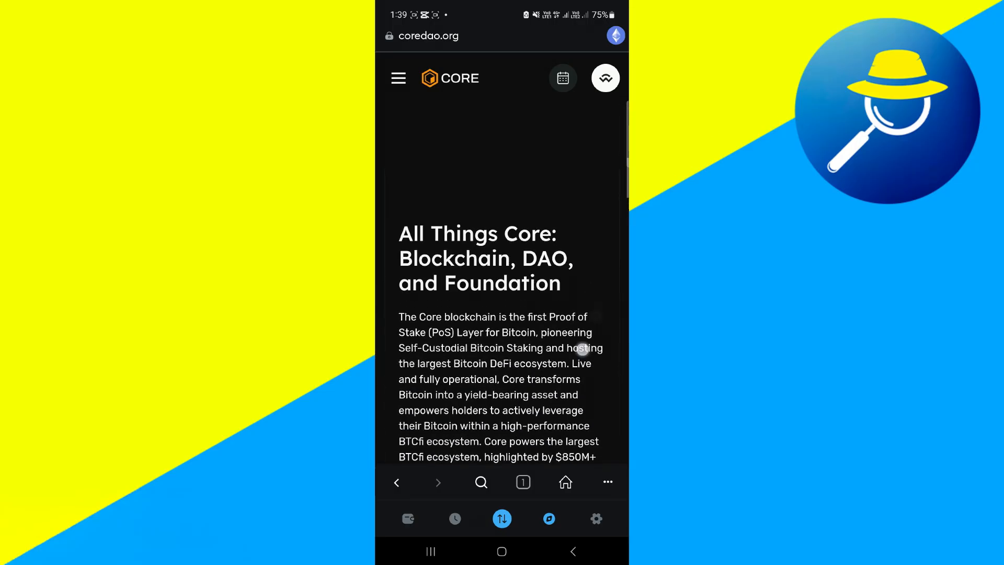
Step: Scroll coredao.org down to the footer with the 'Add Core Network' link
scroll(up, 3)
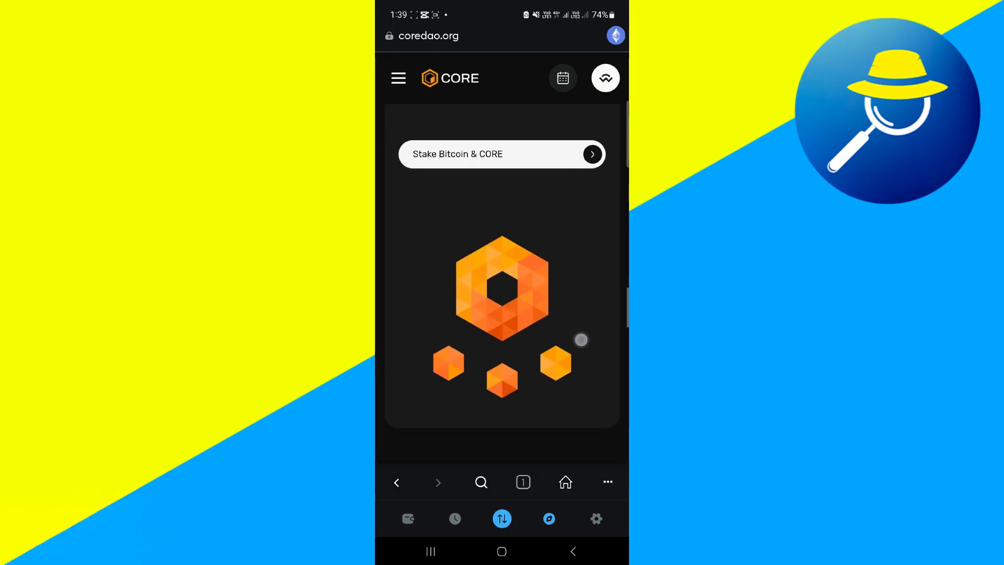
scroll(down, 3)
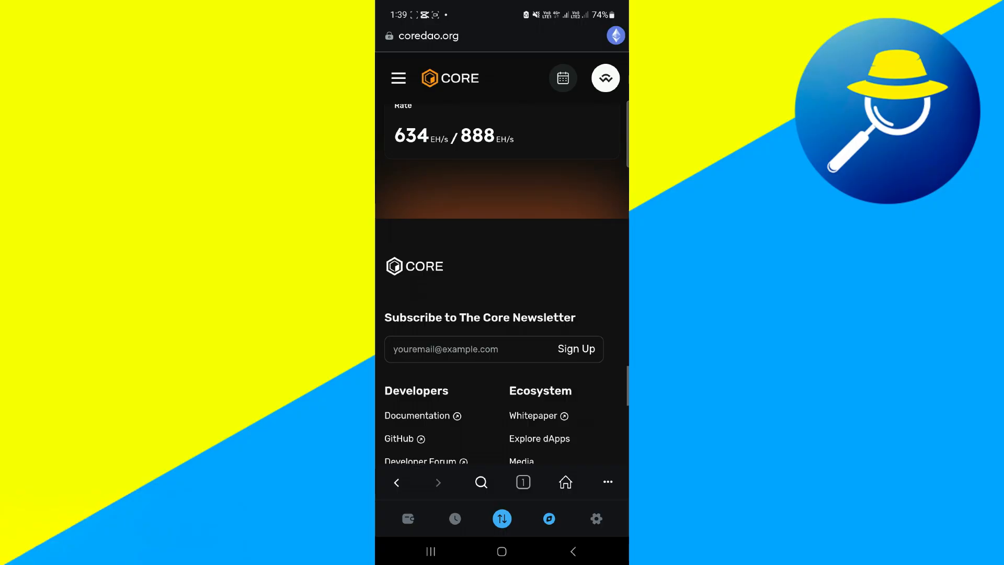
scroll(down, 3)
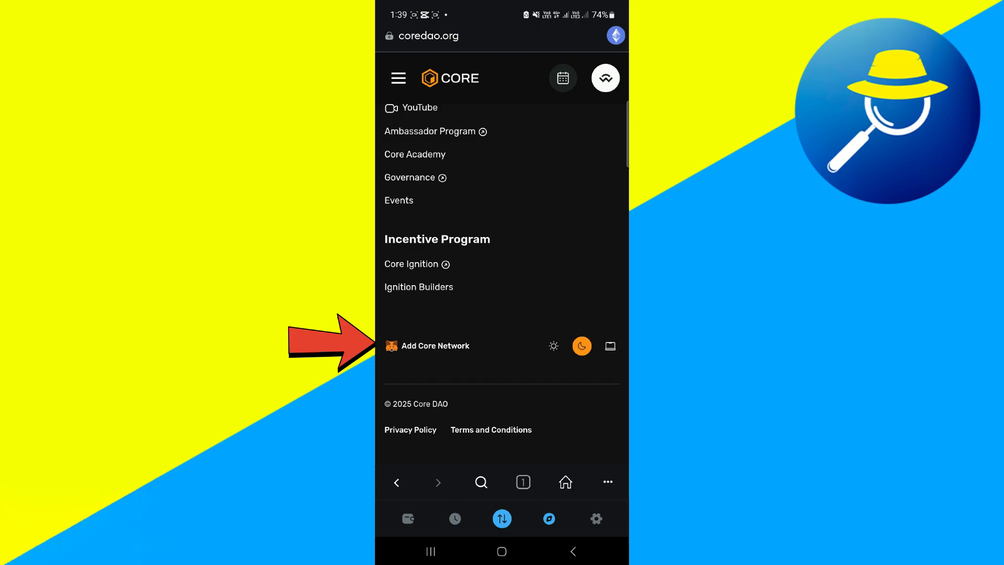
Step: Approve adding the Core network, dismiss the success notice, and view the 0 CORE wallet balance
click(435, 346)
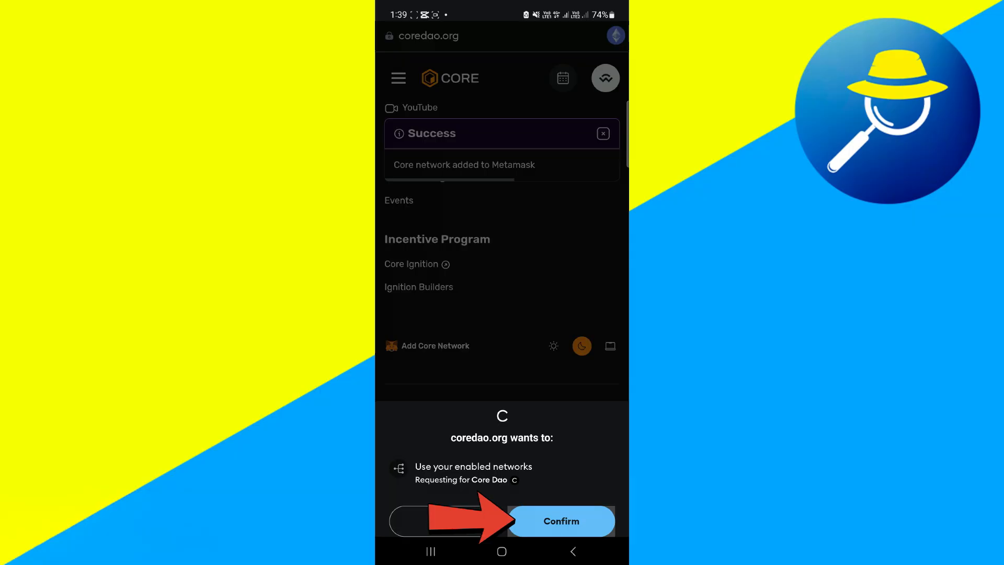
click(560, 521)
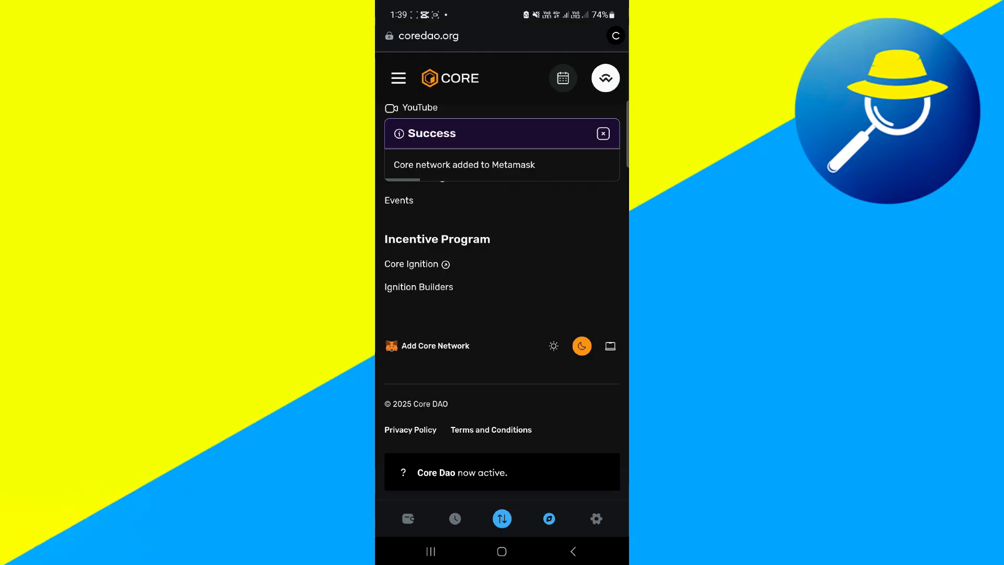
click(602, 133)
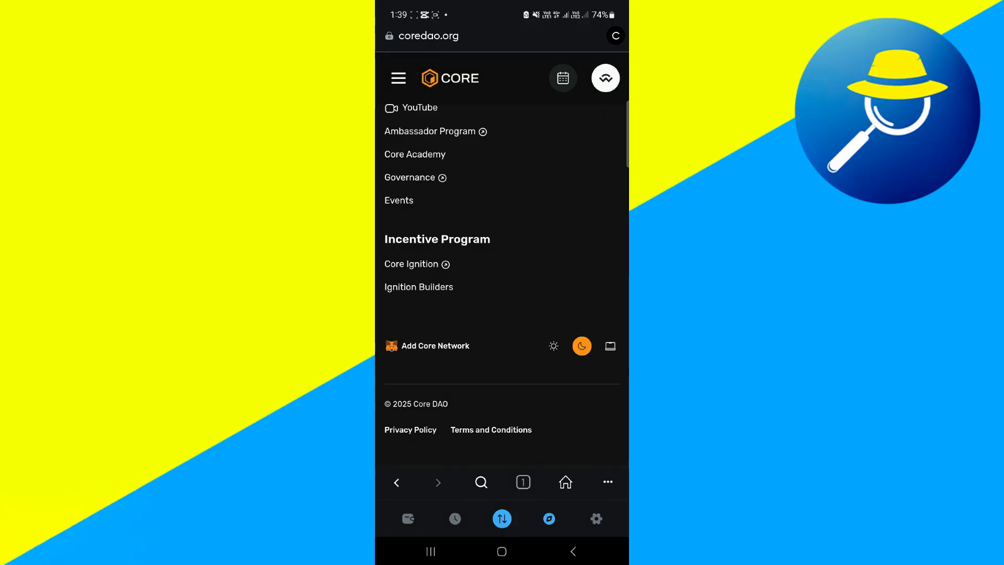
click(408, 519)
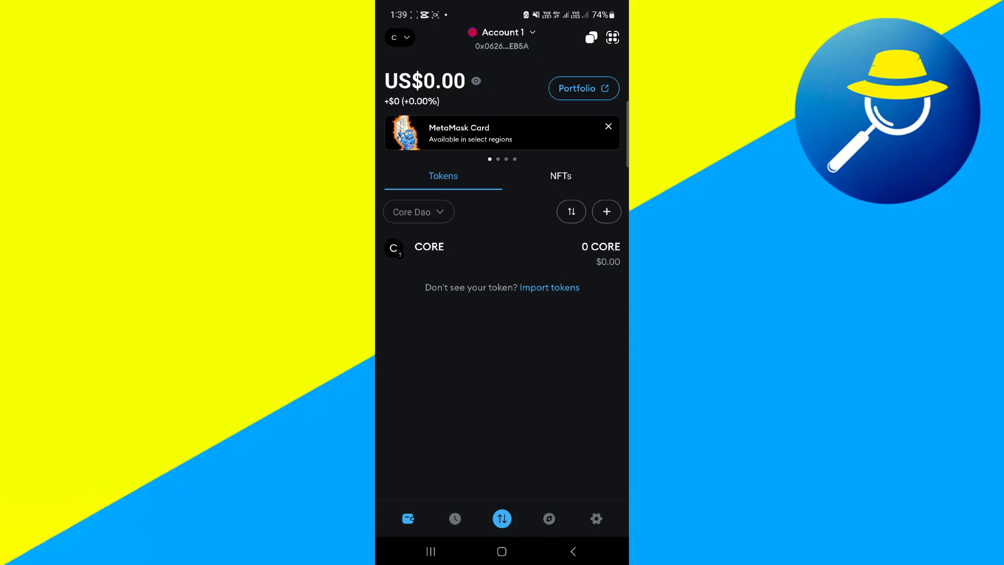